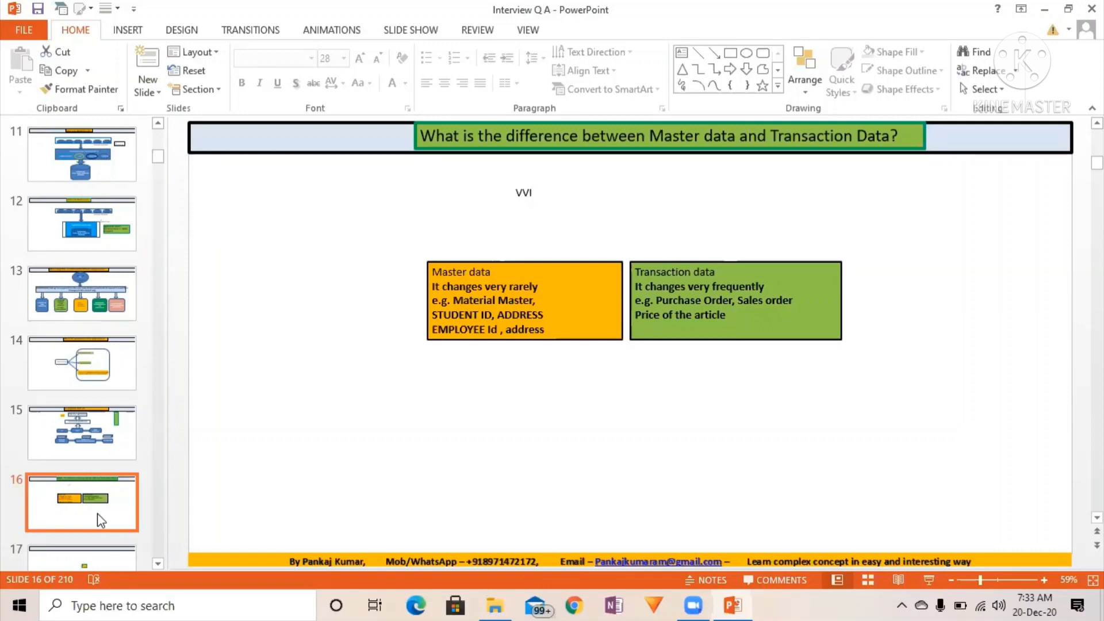
{"action": "mouse_move", "coordinate": [107, 505]}
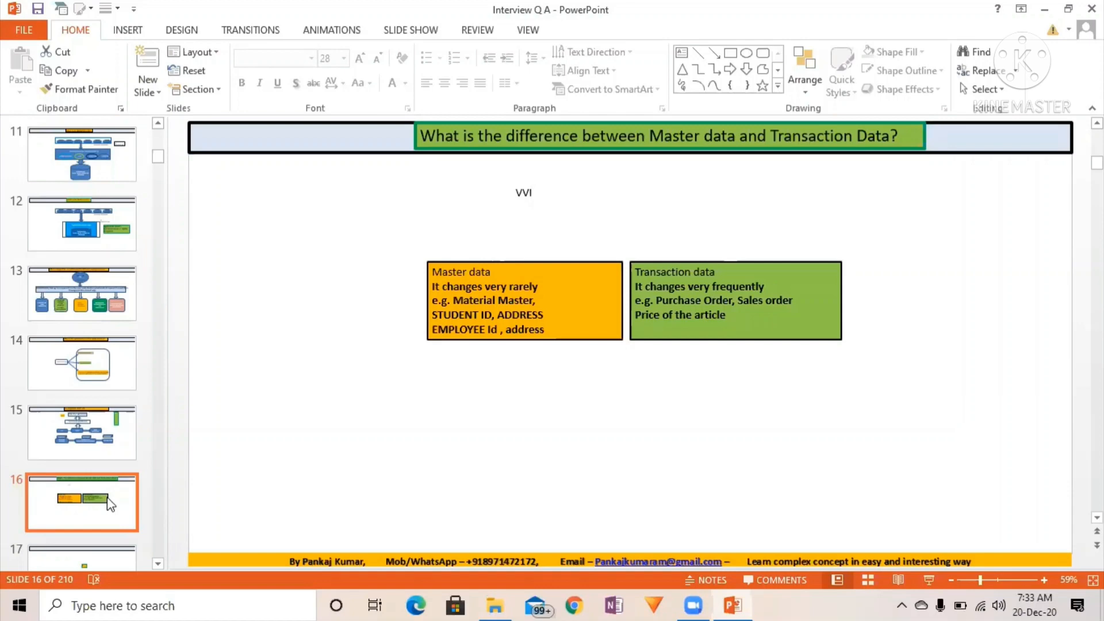
{"action": "mouse_move", "coordinate": [555, 297]}
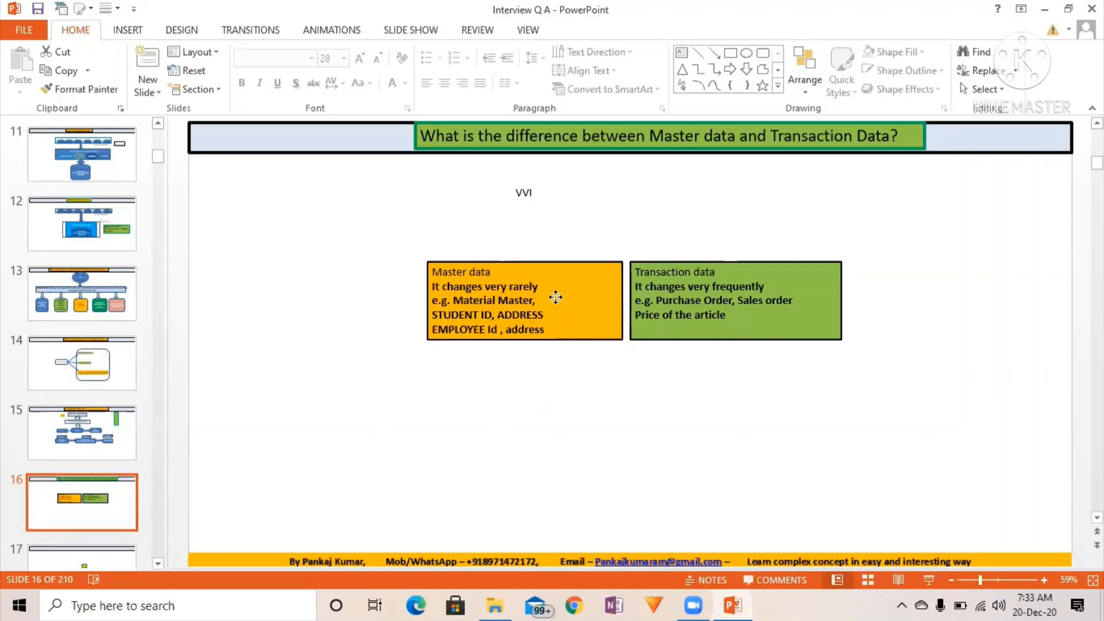
- Select the Master data and Transaction data boxes, then show slide 15, Development Life Cycle
{"action": "left_click", "coordinate": [734, 300]}
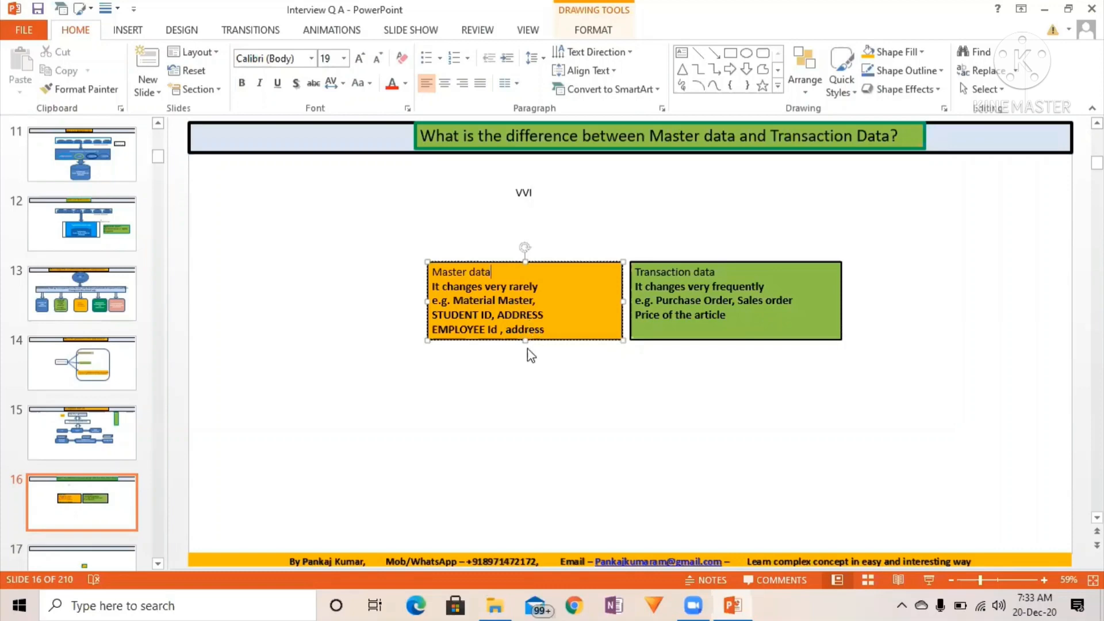
{"action": "left_click", "coordinate": [736, 301]}
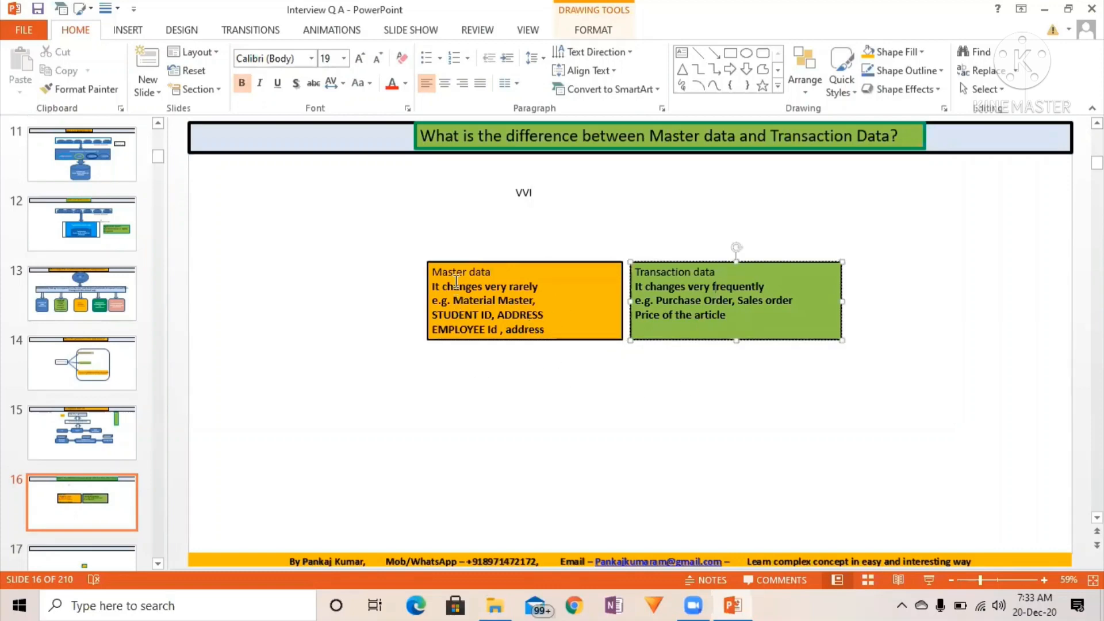
{"action": "mouse_move", "coordinate": [558, 305]}
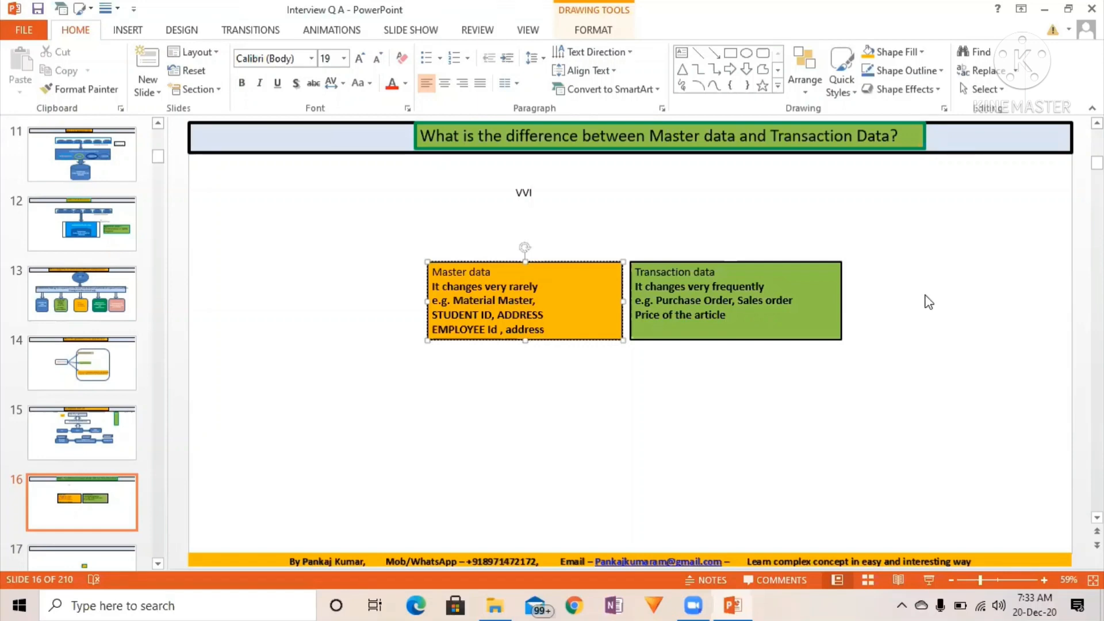
{"action": "mouse_move", "coordinate": [578, 105]}
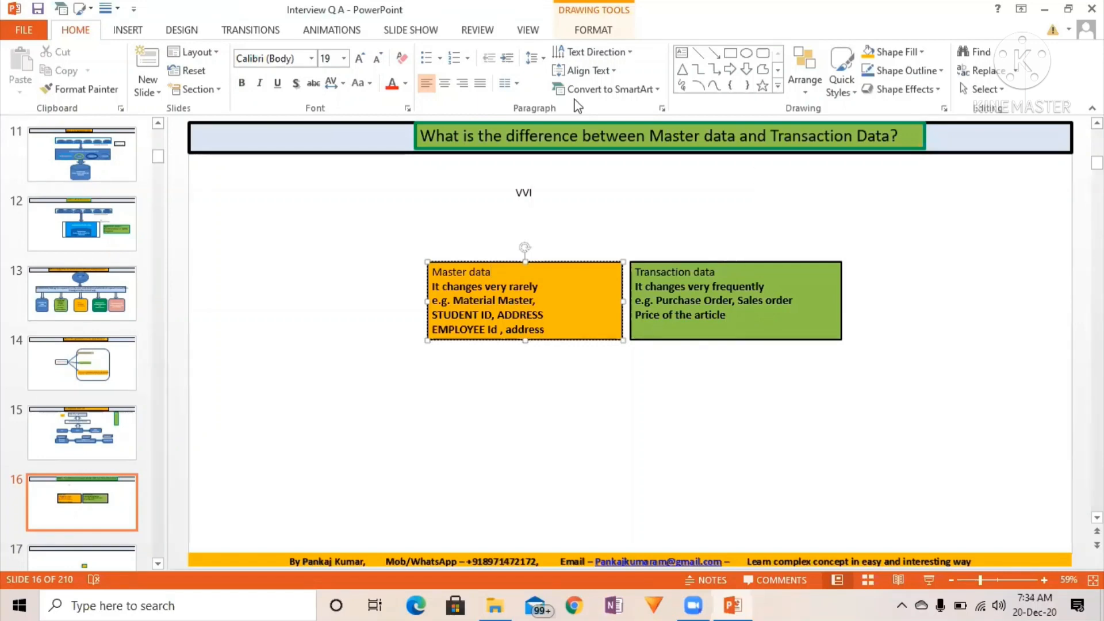
{"action": "left_click", "coordinate": [491, 272]}
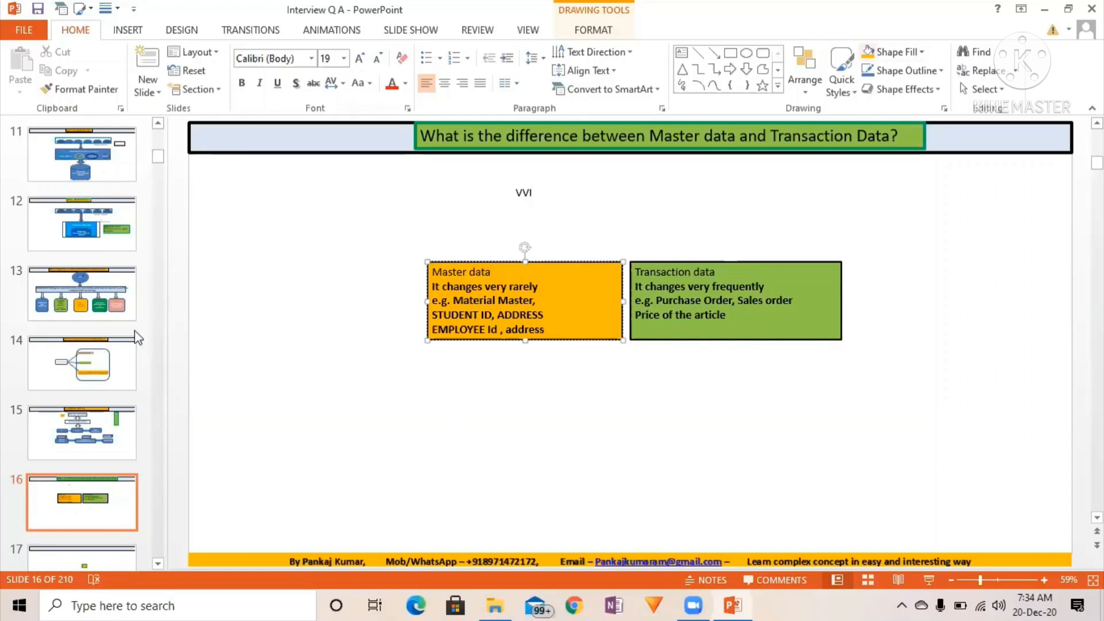
{"action": "left_click", "coordinate": [82, 432]}
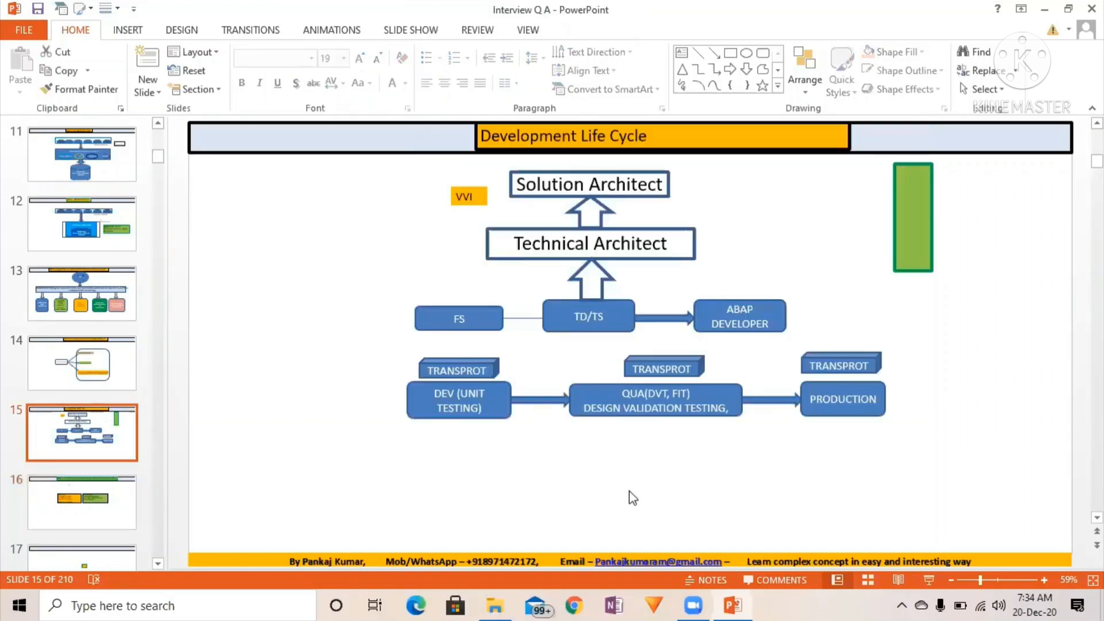
{"action": "mouse_move", "coordinate": [618, 421]}
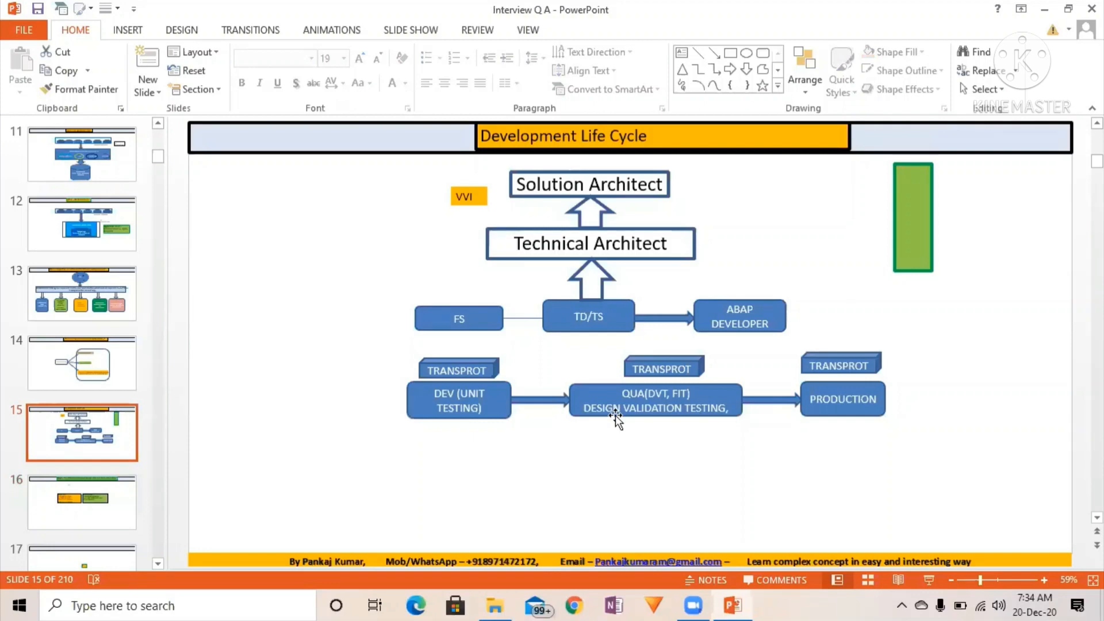
{"action": "mouse_move", "coordinate": [728, 375]}
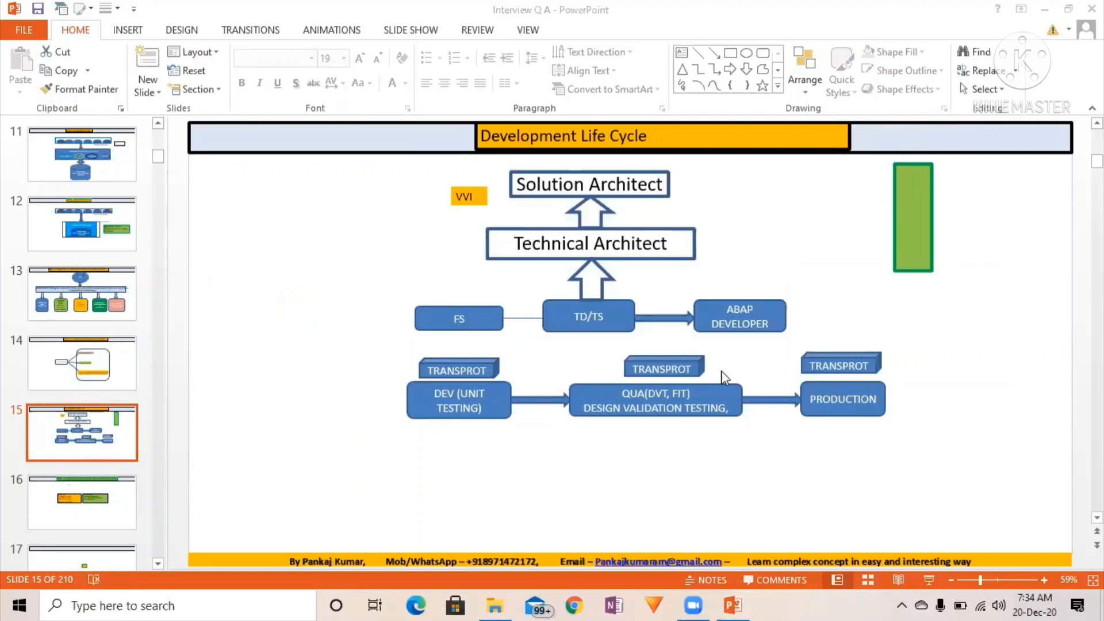
{"action": "mouse_move", "coordinate": [977, 531]}
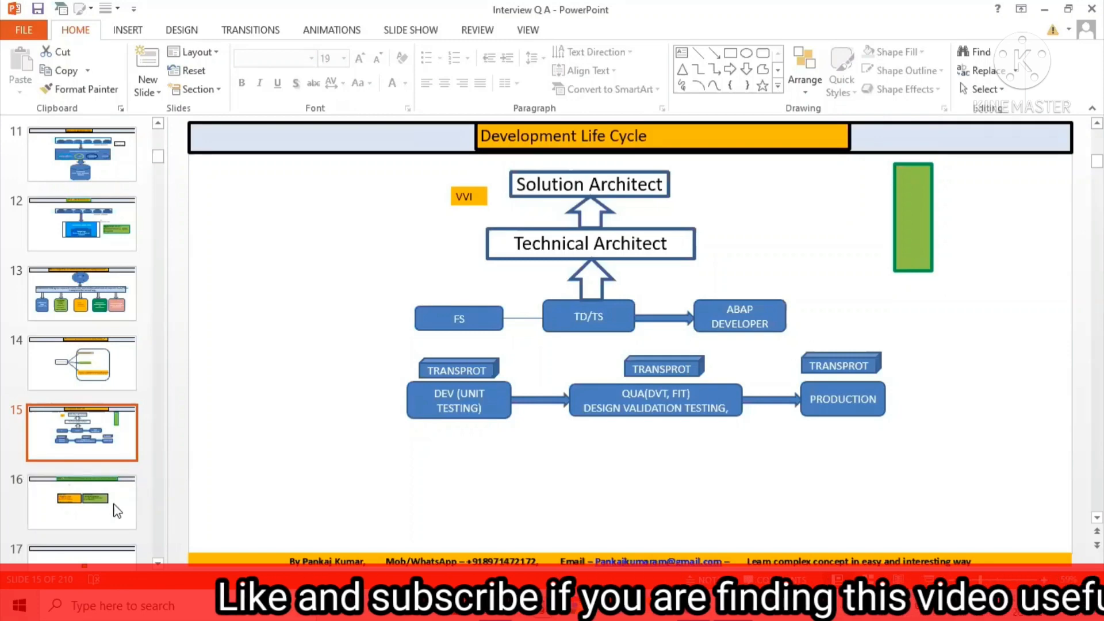
- Show slide 16 and select its Transaction data and Master data boxes
{"action": "left_click", "coordinate": [82, 501]}
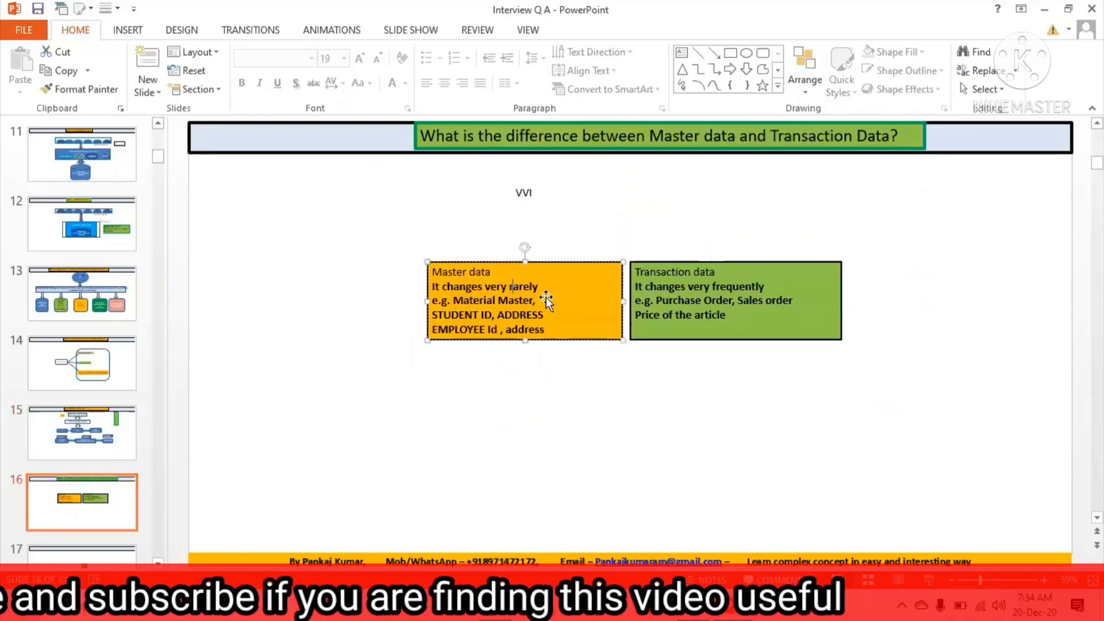
{"action": "left_click", "coordinate": [735, 300]}
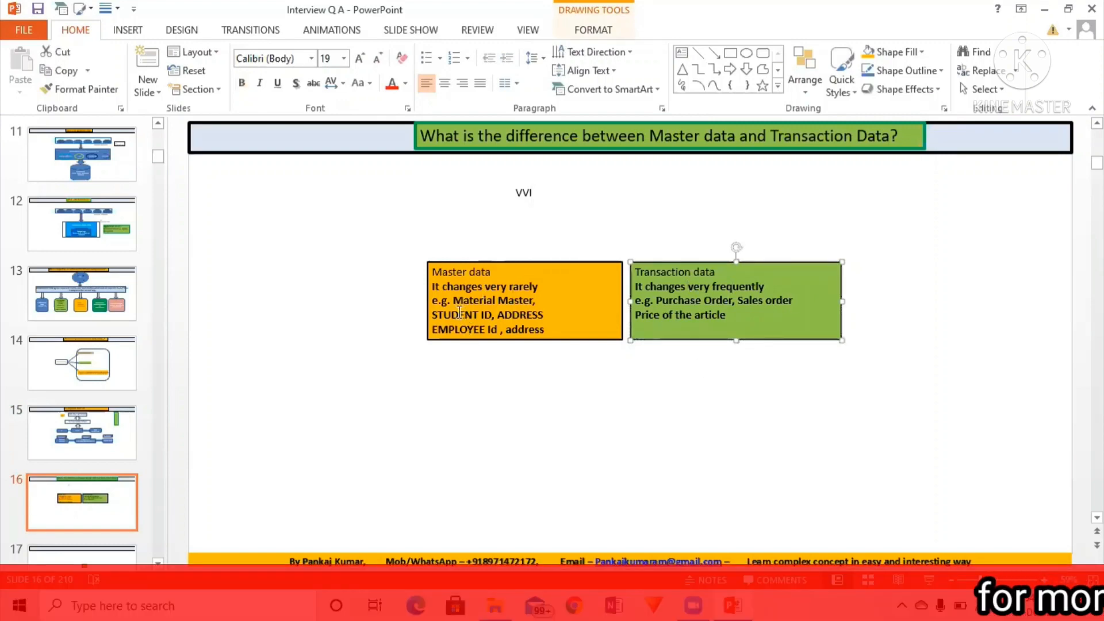
{"action": "left_click", "coordinate": [493, 315]}
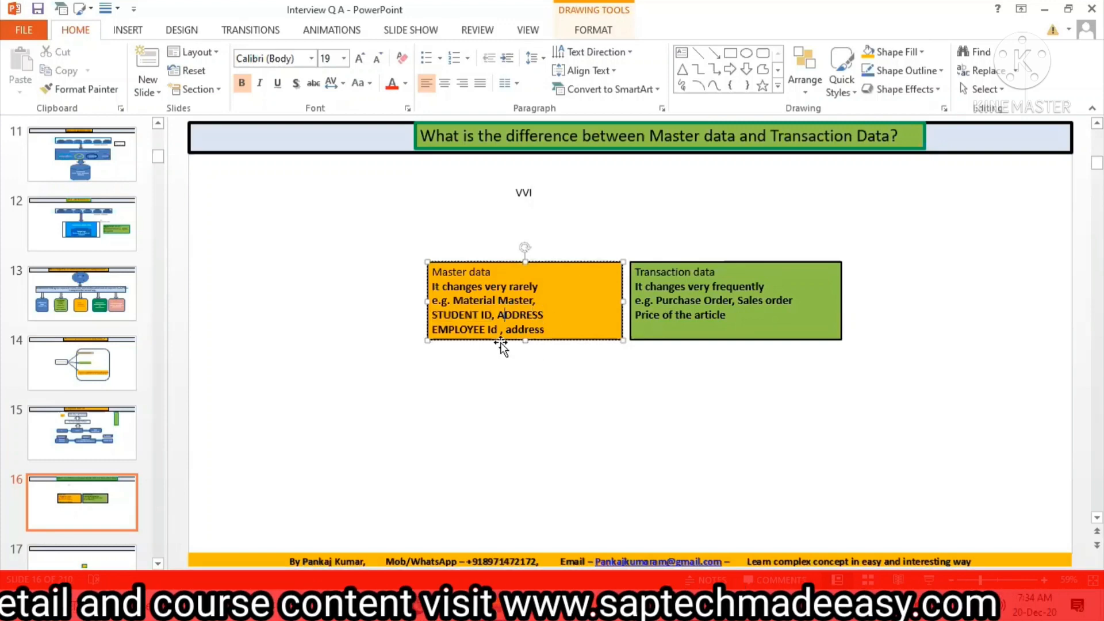
{"action": "mouse_move", "coordinate": [473, 348]}
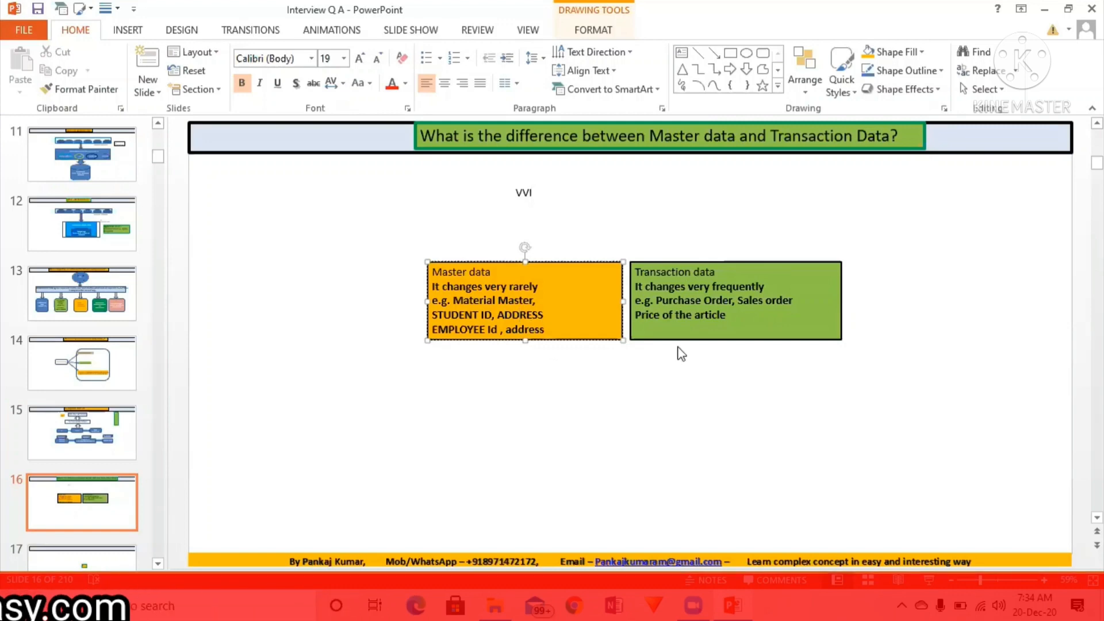
{"action": "left_click", "coordinate": [735, 300]}
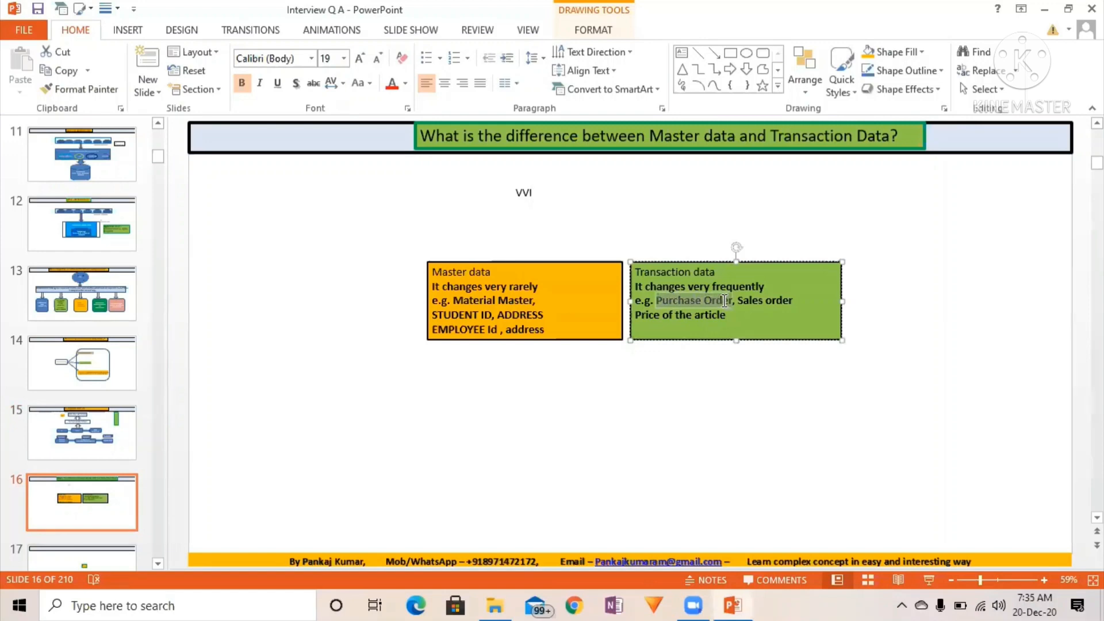
{"action": "left_click", "coordinate": [731, 314]}
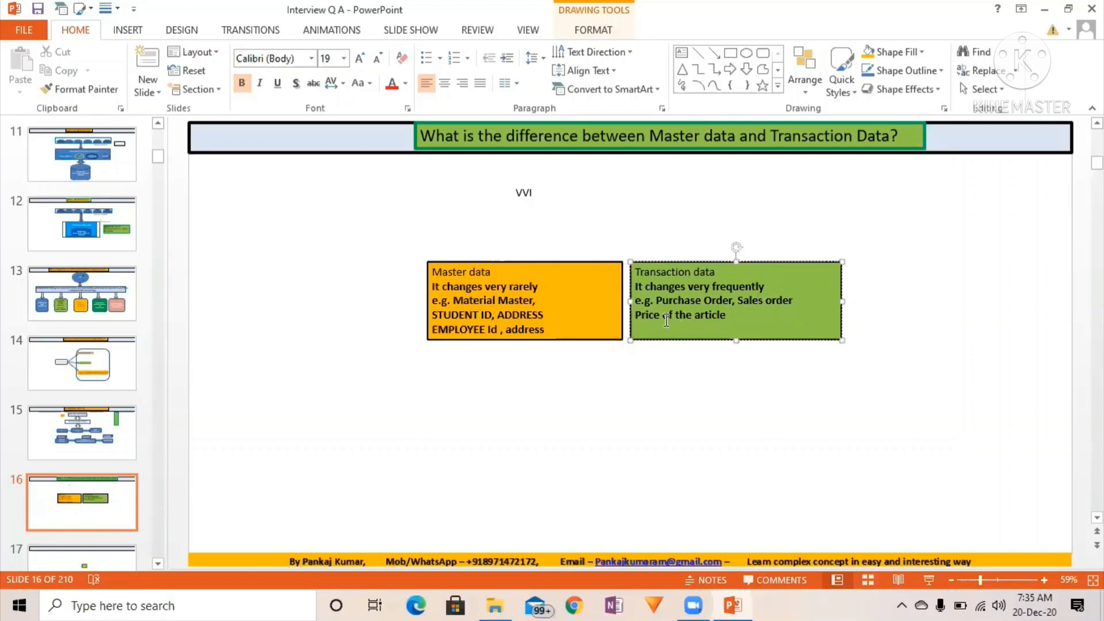
{"action": "mouse_move", "coordinate": [730, 315]}
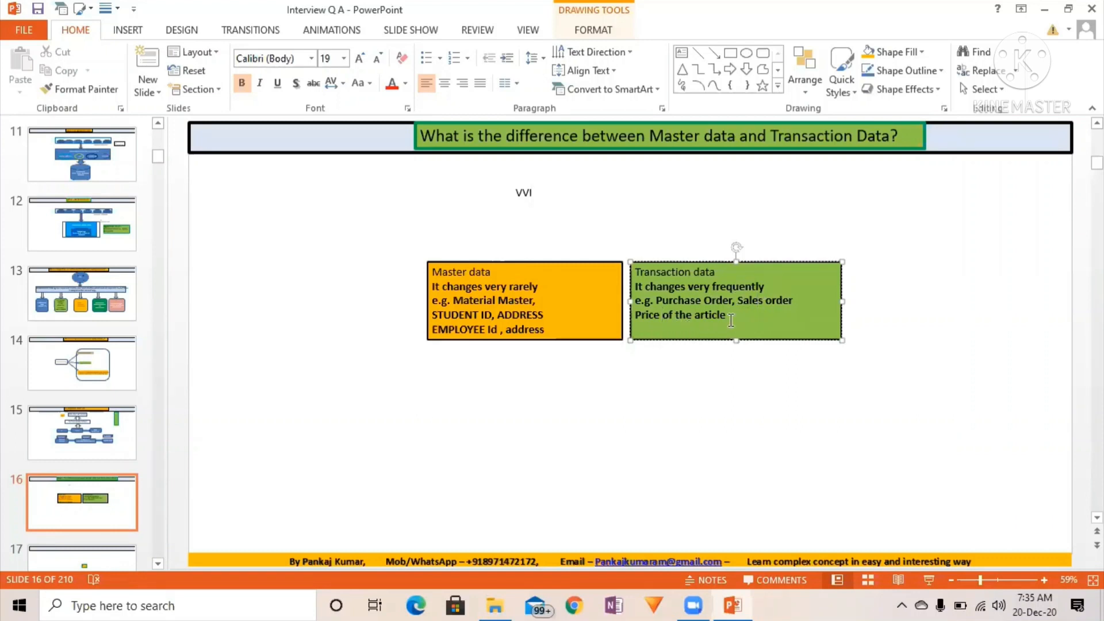